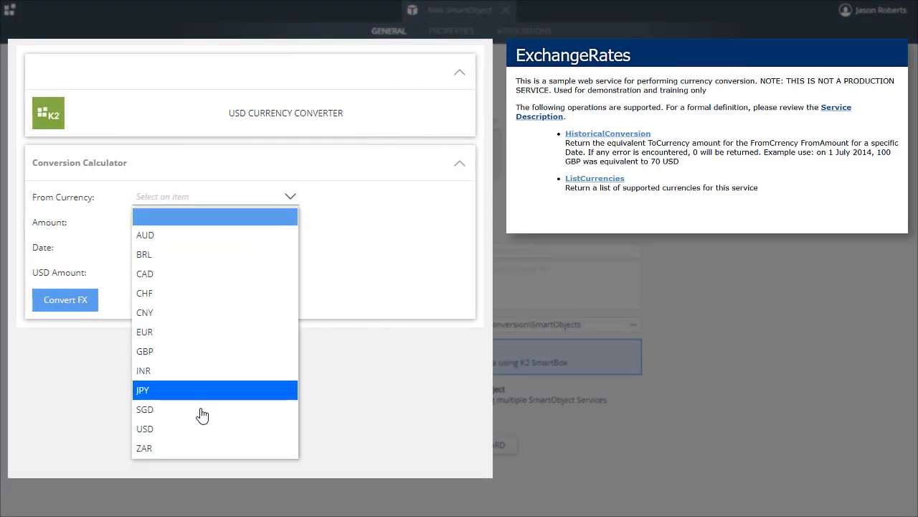
Step: Enter ZAR, amount 10000.00 and date 7/15/2019 in the USD Currency Converter
{"action": "left_click", "coordinate": [144, 447]}
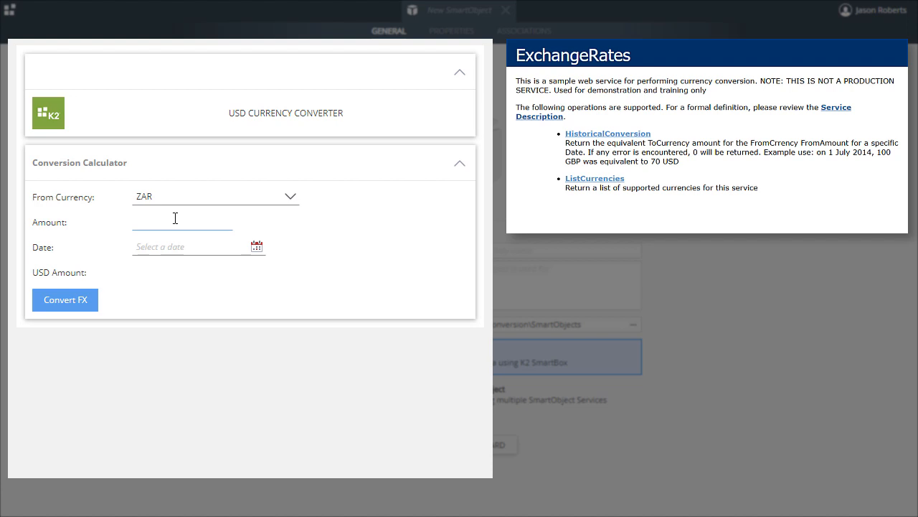
{"action": "type", "text": "10000.00"}
{"action": "left_click", "coordinate": [198, 247]}
{"action": "type", "text": "7/15/2019"}
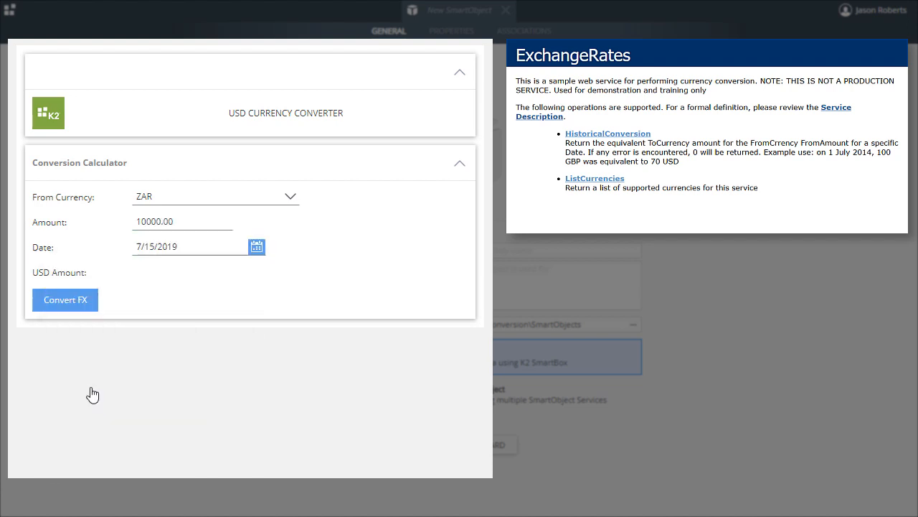
{"action": "left_click", "coordinate": [65, 299]}
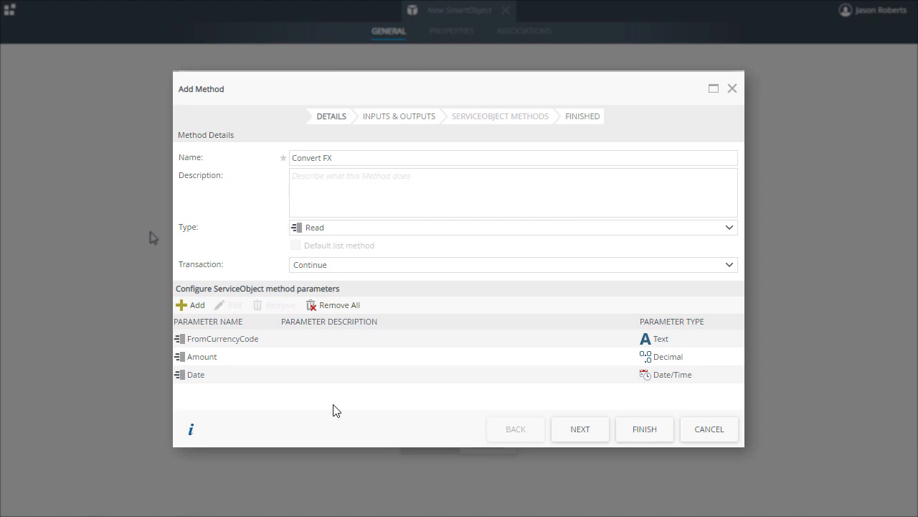
Step: Show the Convert FX Details step listing FromCurrencyCode, Amount and Date parameters
{"action": "left_click", "coordinate": [580, 428]}
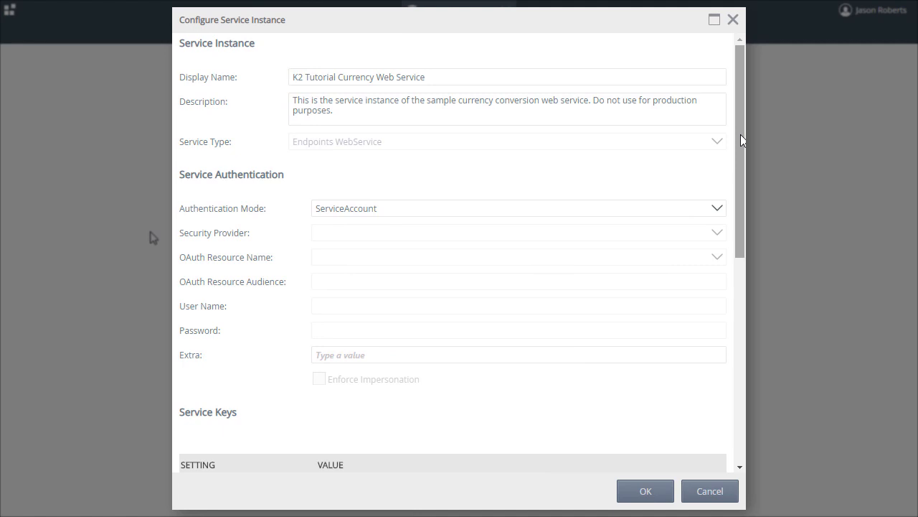
{"action": "scroll", "scroll_direction": "down", "scroll_amount": 3}
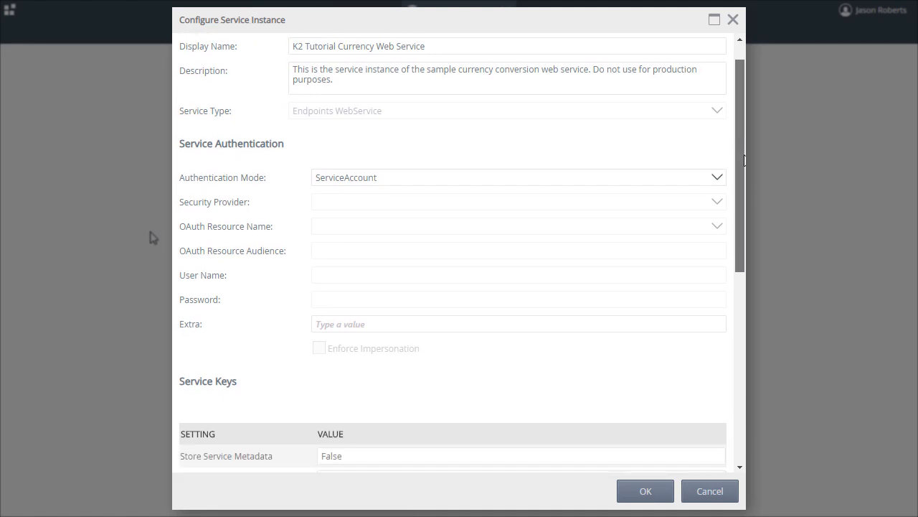
{"action": "scroll", "scroll_direction": "down", "scroll_amount": 3}
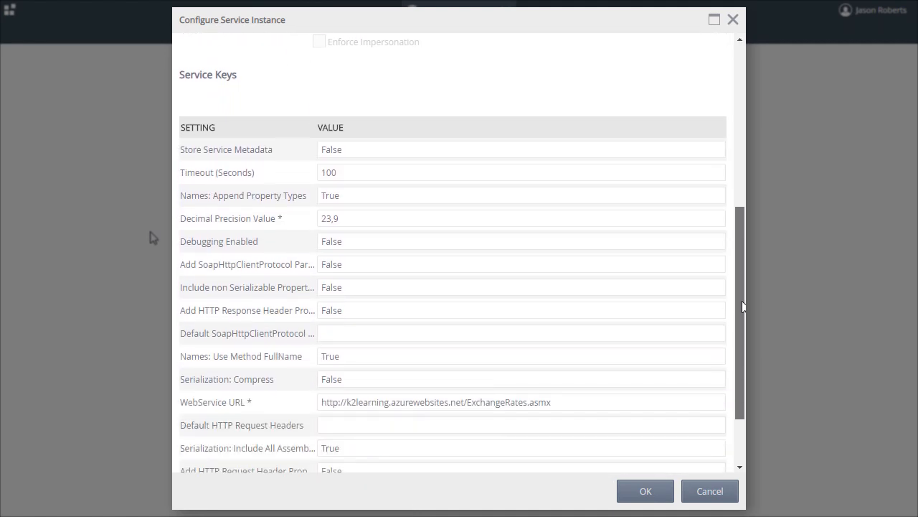
{"action": "scroll", "scroll_direction": "down", "scroll_amount": 3}
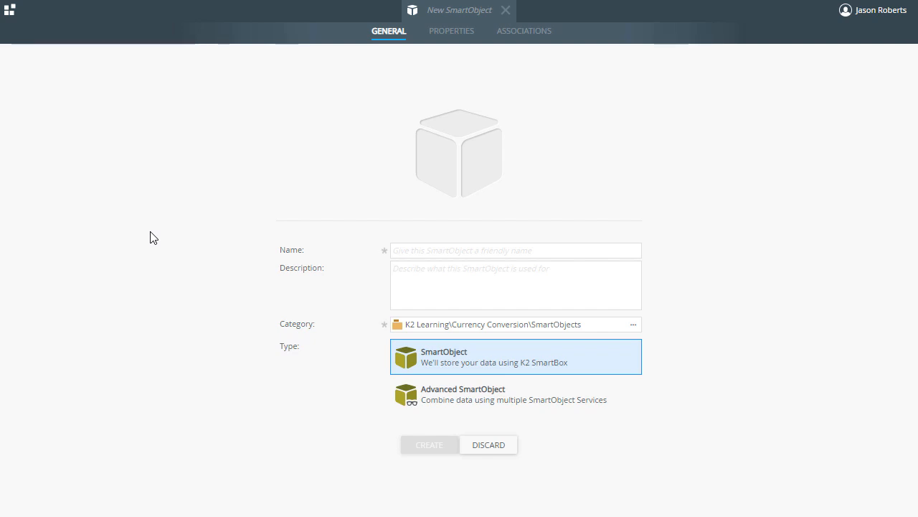
{"action": "mouse_move", "coordinate": [351, 253]}
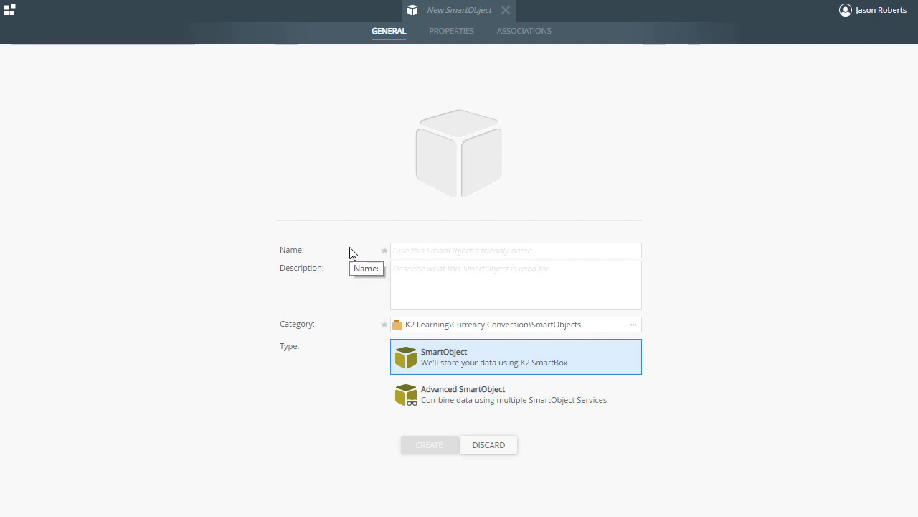
Step: Create the 'Currency Exchange' Advanced SmartObject with a USD currency conversion description
{"action": "left_click", "coordinate": [515, 249]}
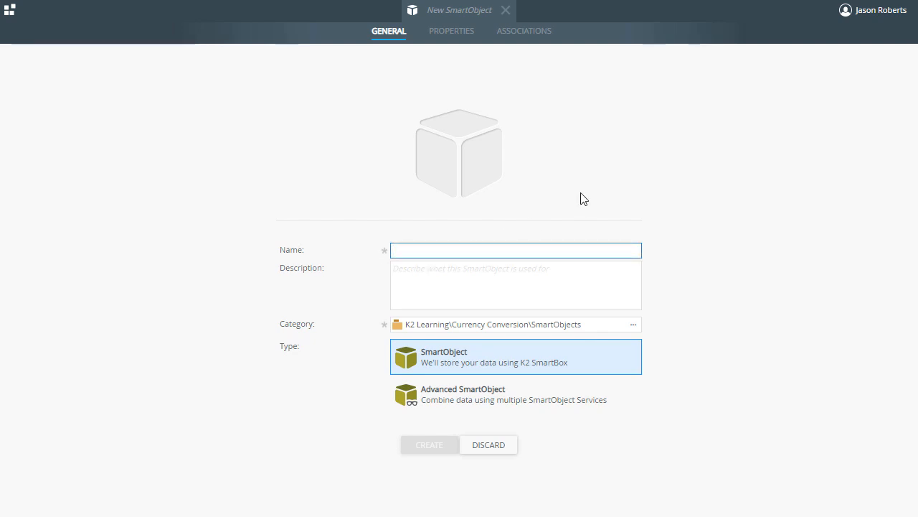
{"action": "type", "text": "Currency Exchang"}
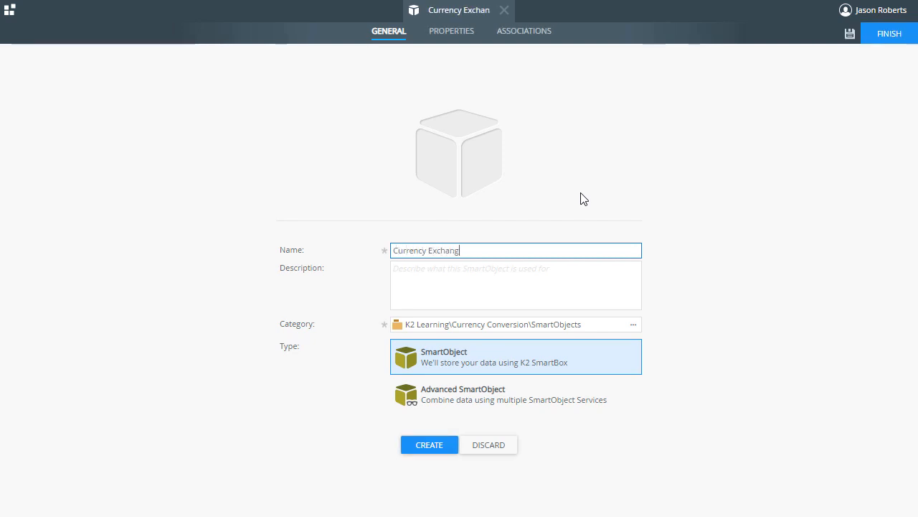
{"action": "left_click", "coordinate": [515, 285]}
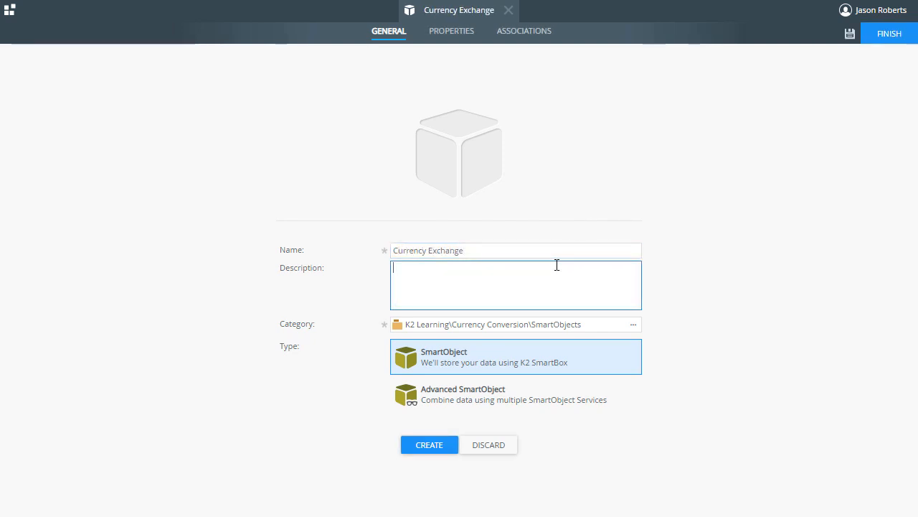
{"action": "type", "text": "Use this SmartObject to handle USD currency conversions for an application. NOTE: For learning purposes only, do not use in a production system."}
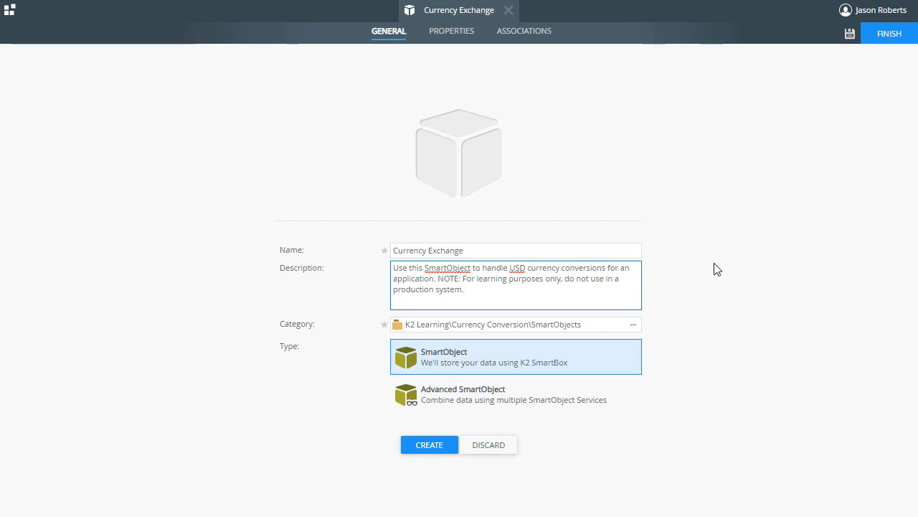
{"action": "left_click", "coordinate": [515, 393]}
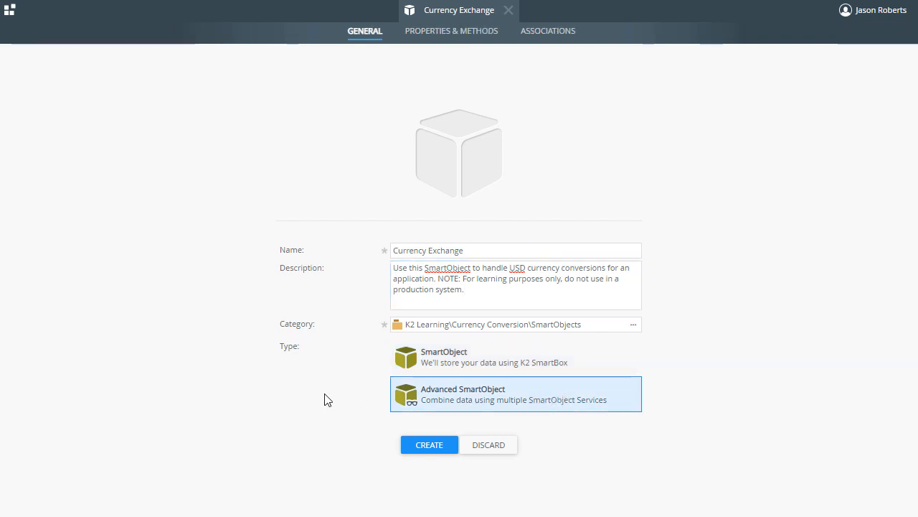
{"action": "mouse_move", "coordinate": [352, 458]}
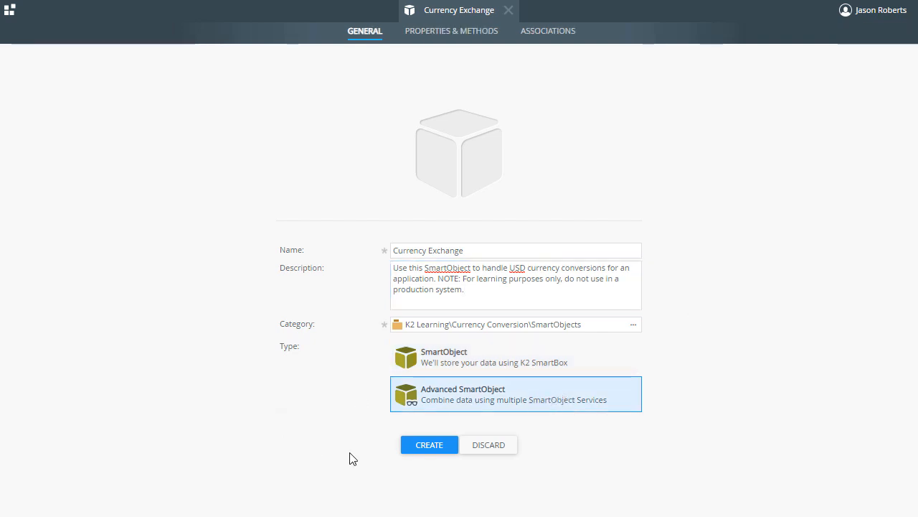
{"action": "left_click", "coordinate": [430, 444]}
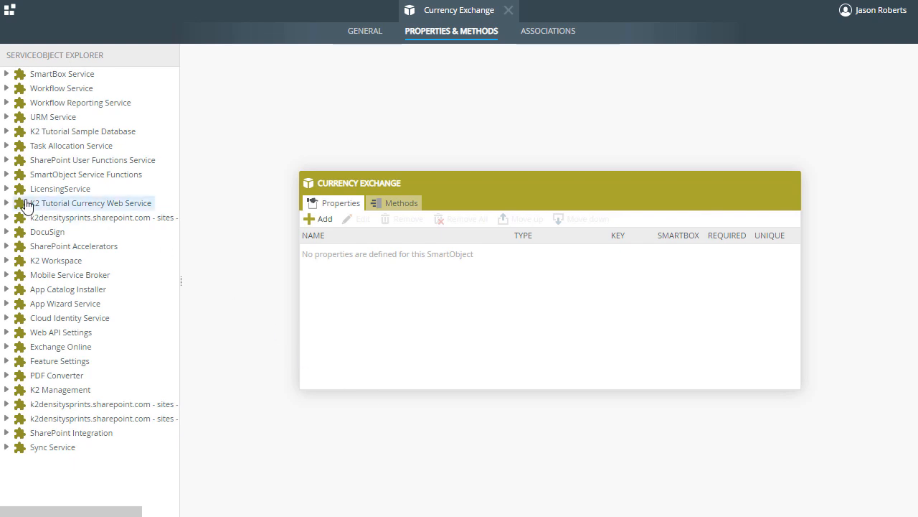
Step: Expand ExchangeRates Objects to HistoricalConversion and ListCurrencies, and show the Methods list
{"action": "left_click", "coordinate": [7, 203]}
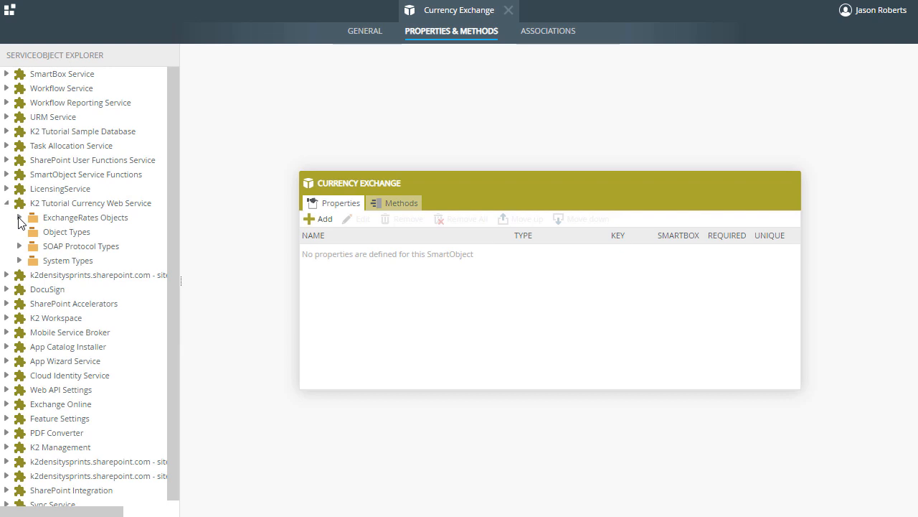
{"action": "left_click", "coordinate": [19, 218]}
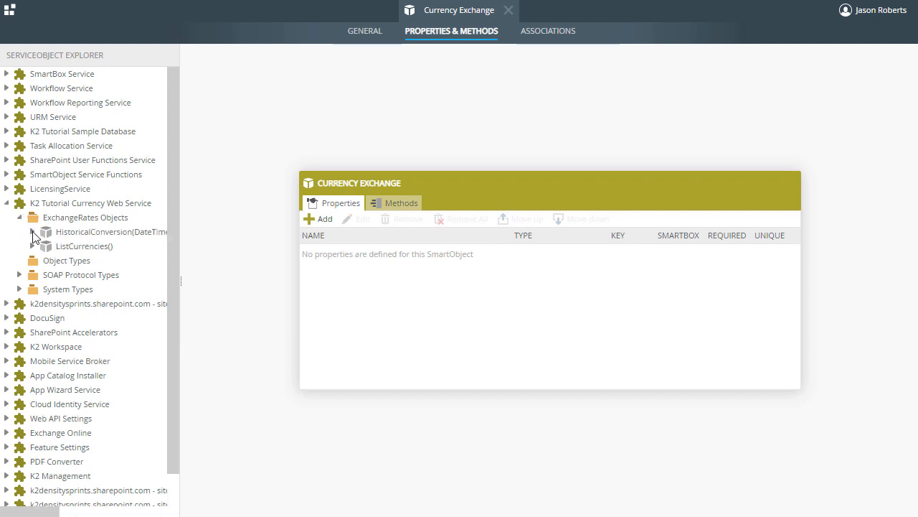
{"action": "left_click", "coordinate": [31, 232]}
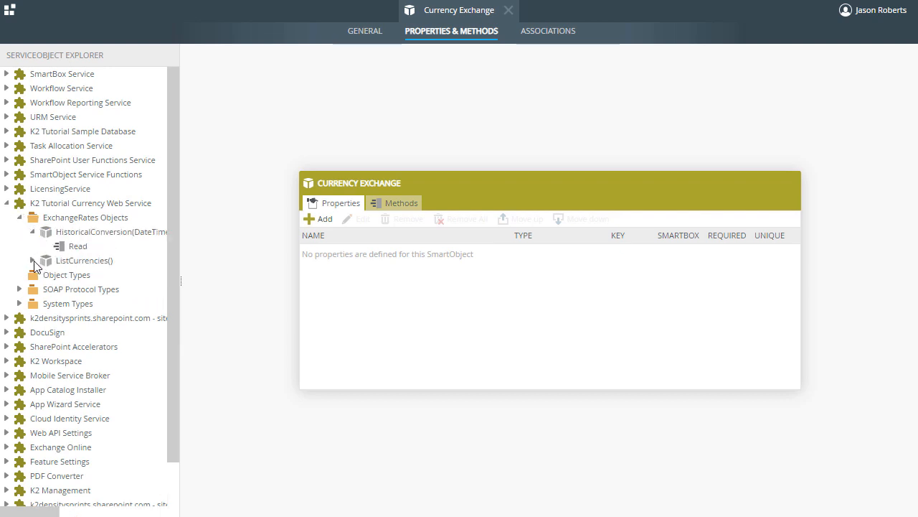
{"action": "left_click", "coordinate": [33, 261]}
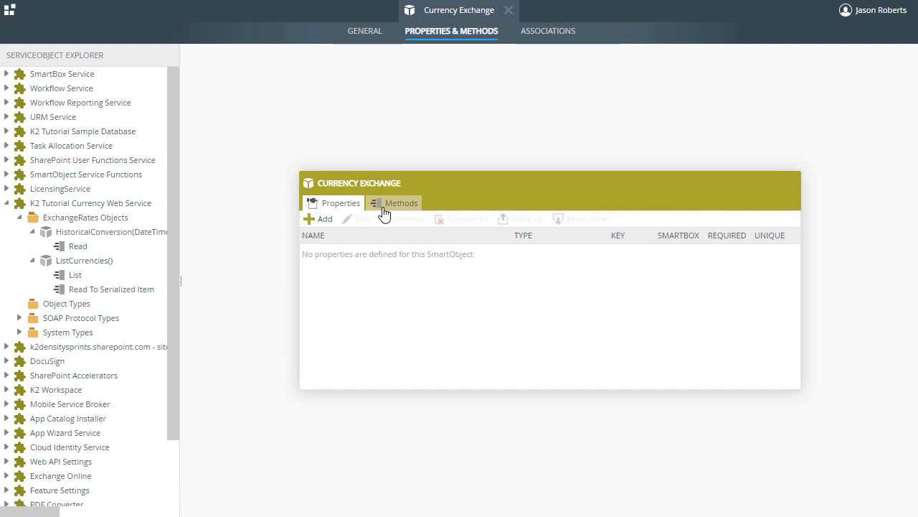
{"action": "left_click", "coordinate": [401, 202]}
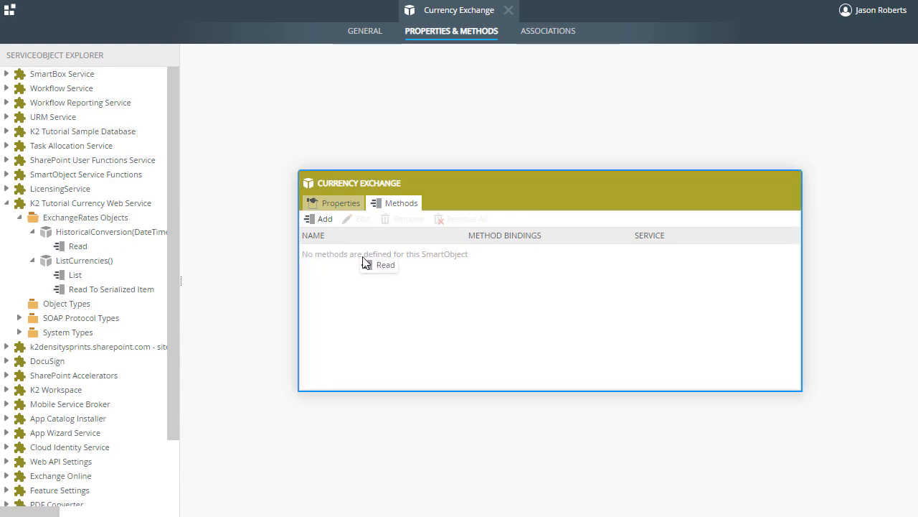
Step: Add HistoricalConversion Read as a new method named 'Convert FX'
{"action": "left_click", "coordinate": [319, 218]}
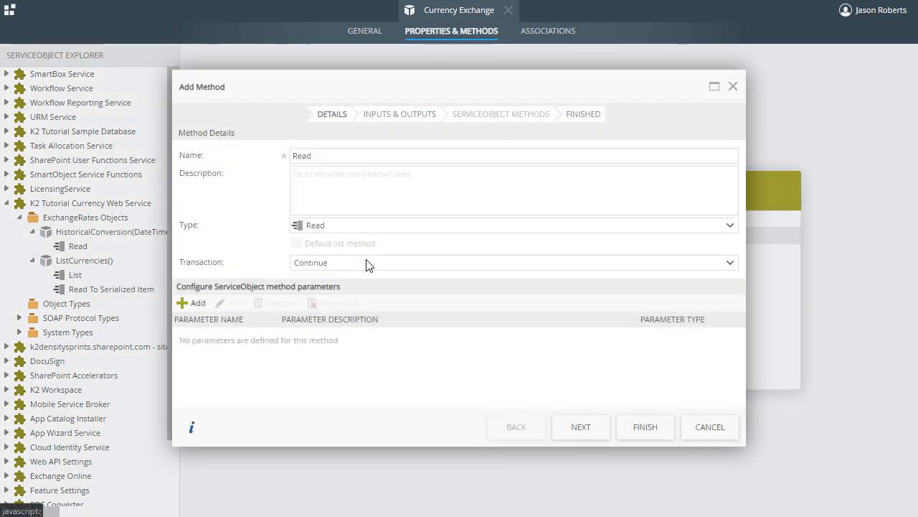
{"action": "mouse_move", "coordinate": [370, 264]}
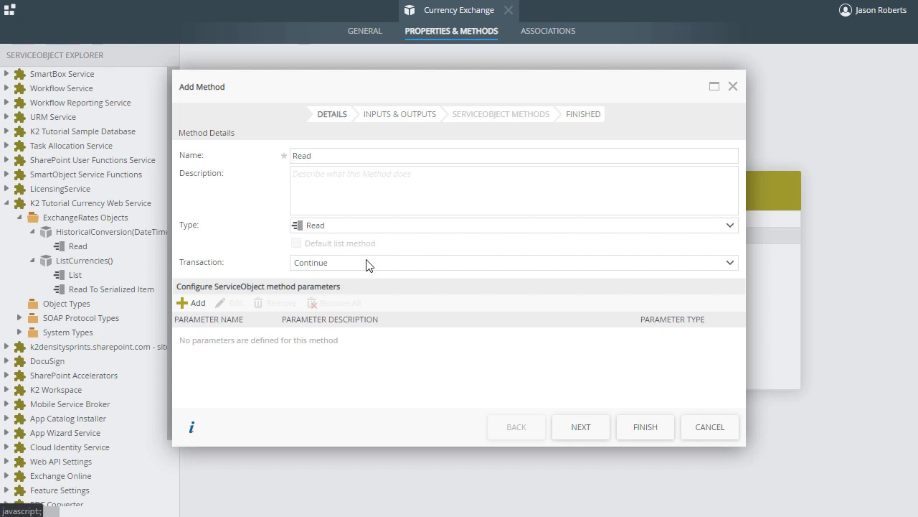
{"action": "type", "text": "Convert FX"}
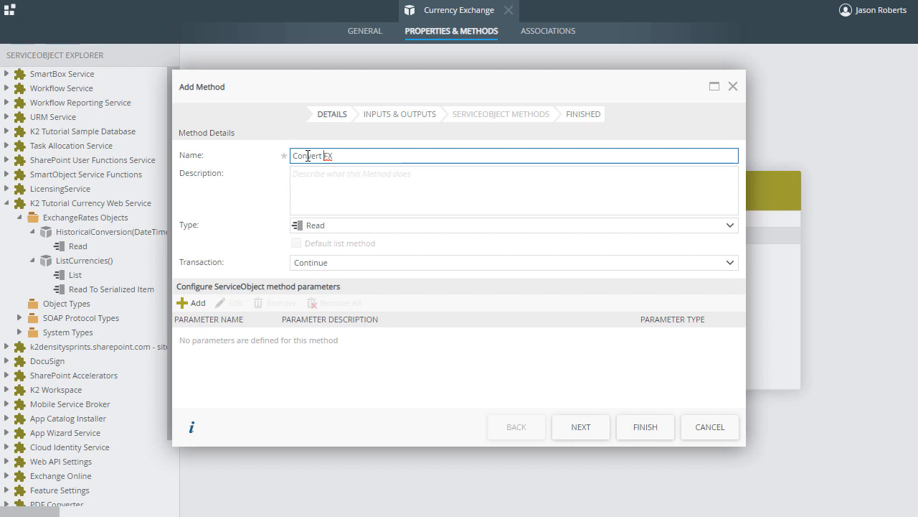
{"action": "mouse_move", "coordinate": [391, 136]}
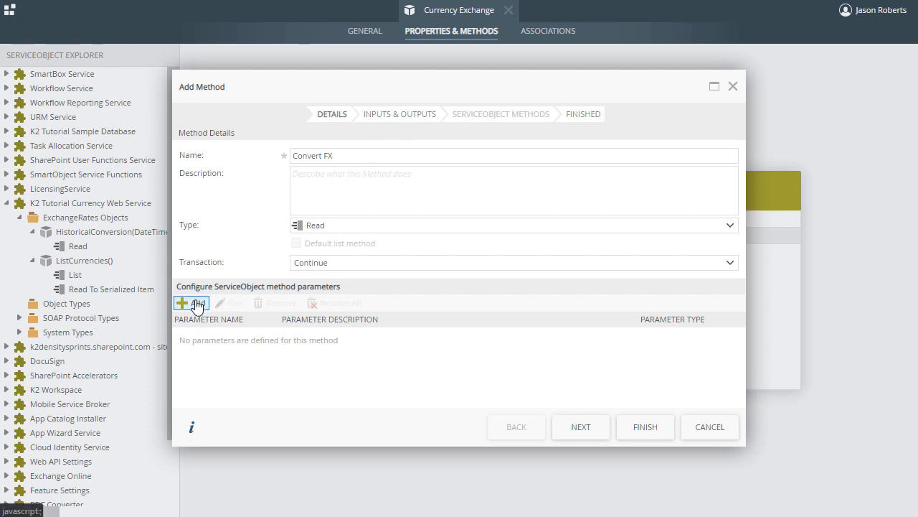
Step: Add parameters FromCurrencyCode (Text), Amount (Decimal) and Date (Date/Time) to Convert FX
{"action": "left_click", "coordinate": [188, 303]}
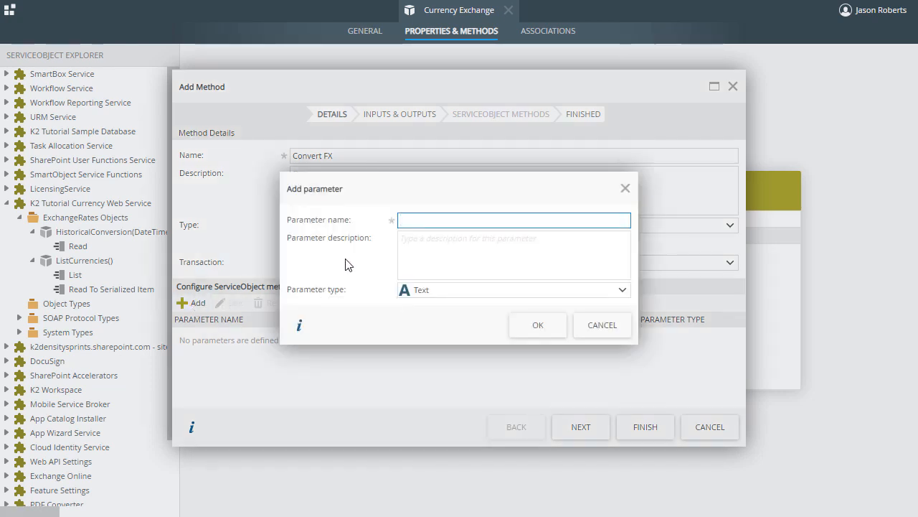
{"action": "left_click", "coordinate": [514, 219]}
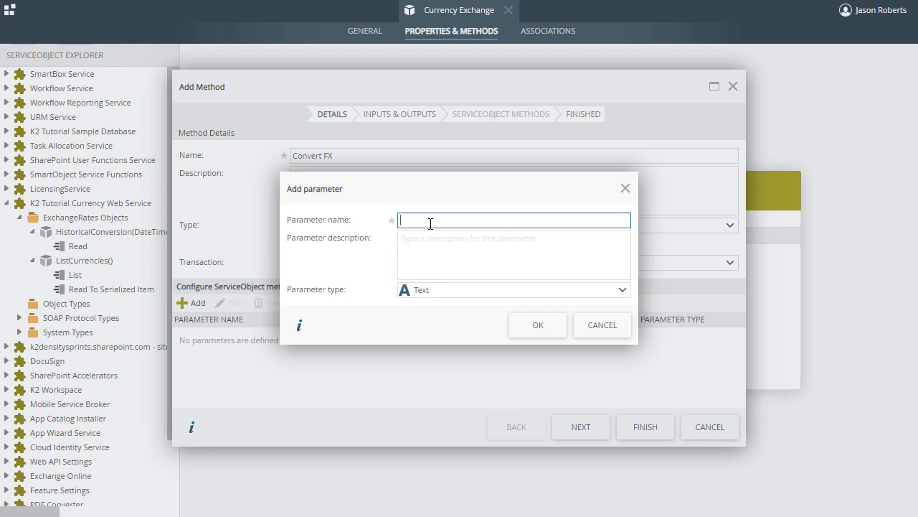
{"action": "type", "text": "FromCurrencyCode"}
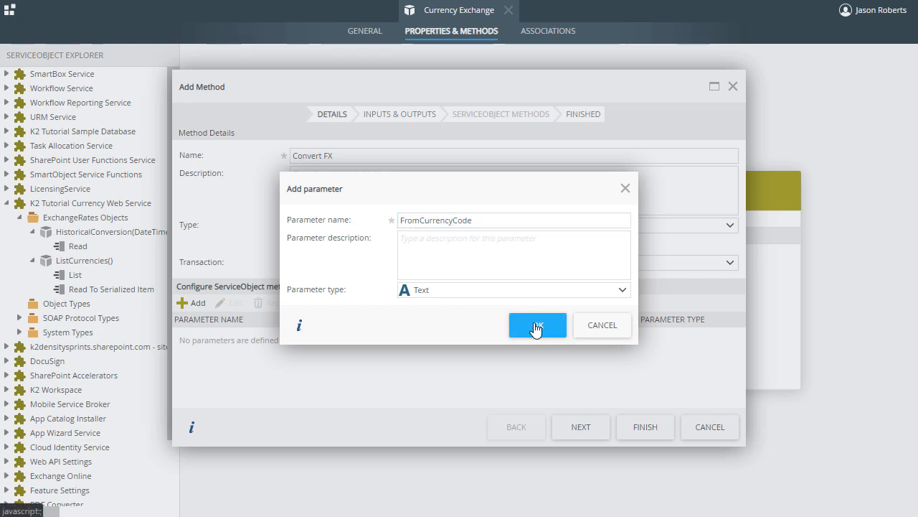
{"action": "left_click", "coordinate": [537, 325]}
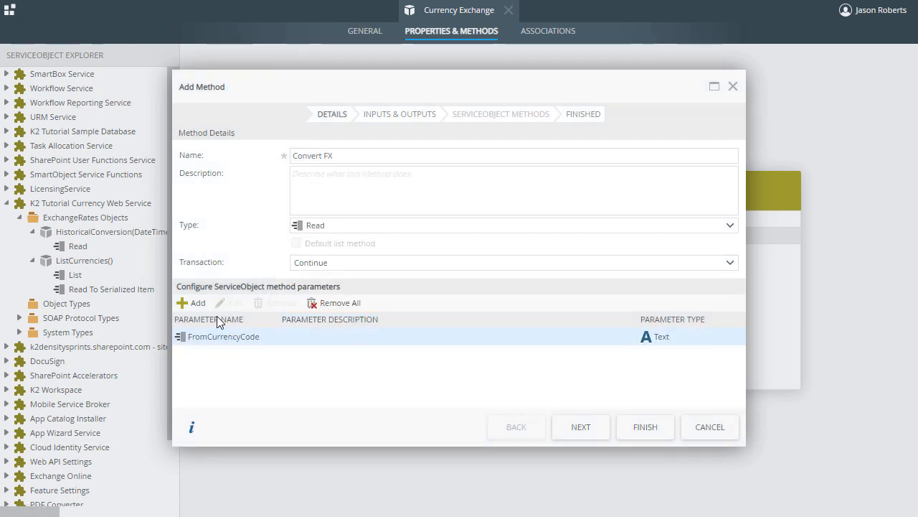
{"action": "left_click", "coordinate": [192, 303]}
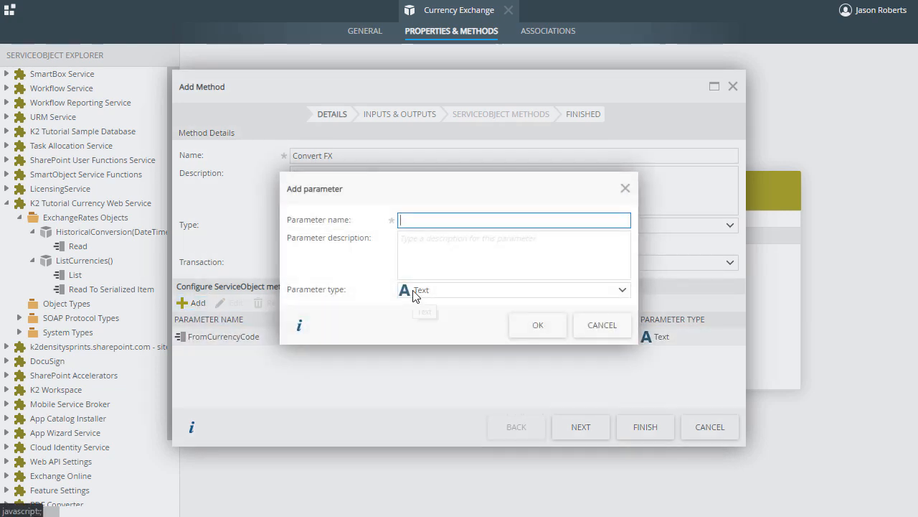
{"action": "type", "text": "Amount"}
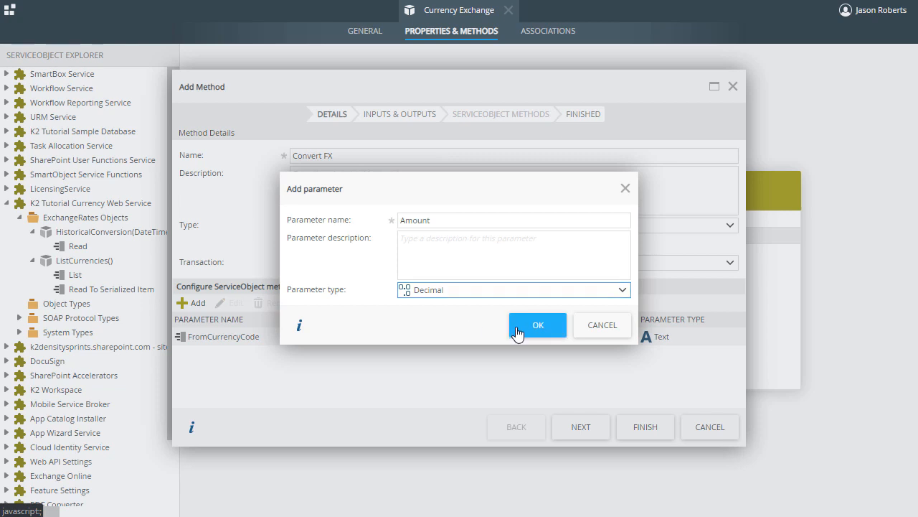
{"action": "left_click", "coordinate": [538, 324]}
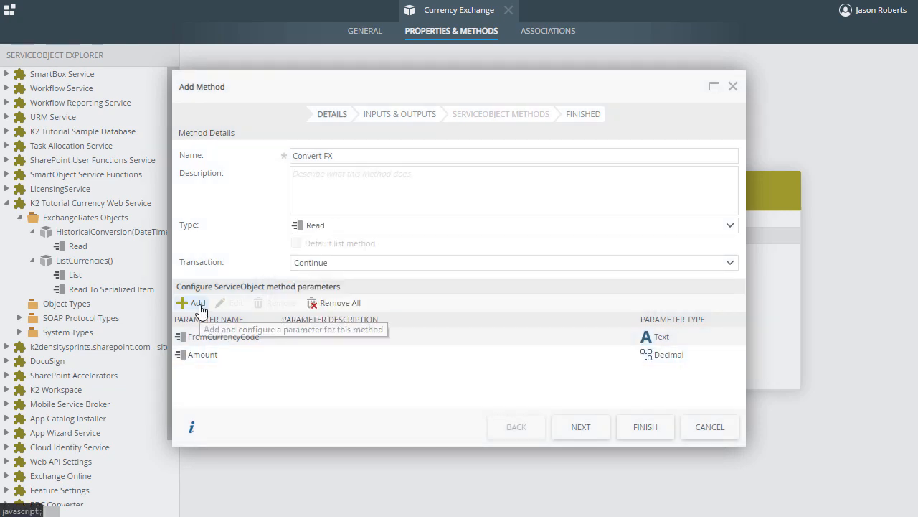
{"action": "left_click", "coordinate": [193, 303]}
{"action": "type", "text": "Date"}
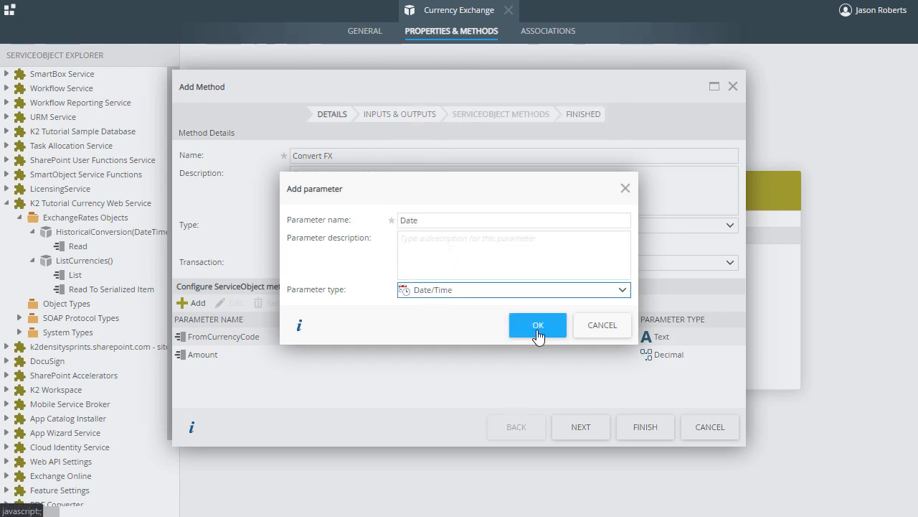
{"action": "left_click", "coordinate": [537, 325]}
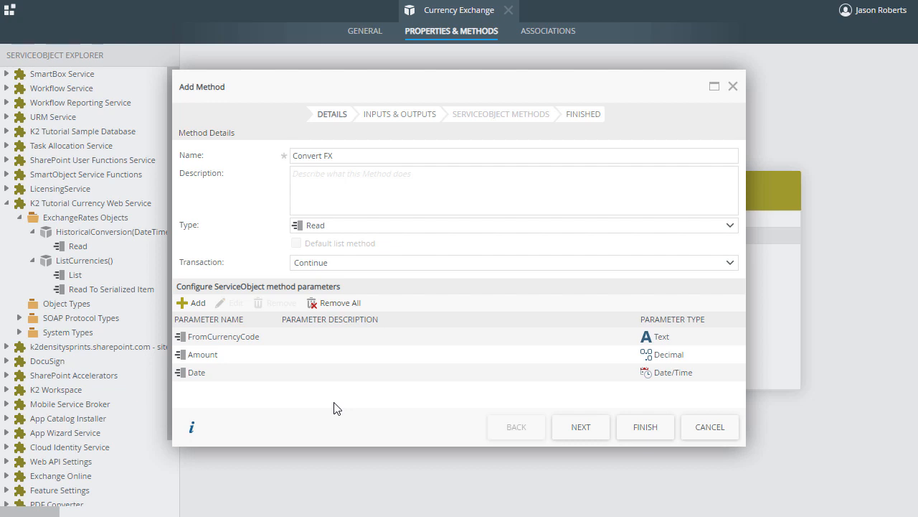
Step: Map service inputs Date, FromAmount and FromCurrencyCode to parameters Date, Amount and FromCurrencyCode
{"action": "left_click", "coordinate": [580, 427]}
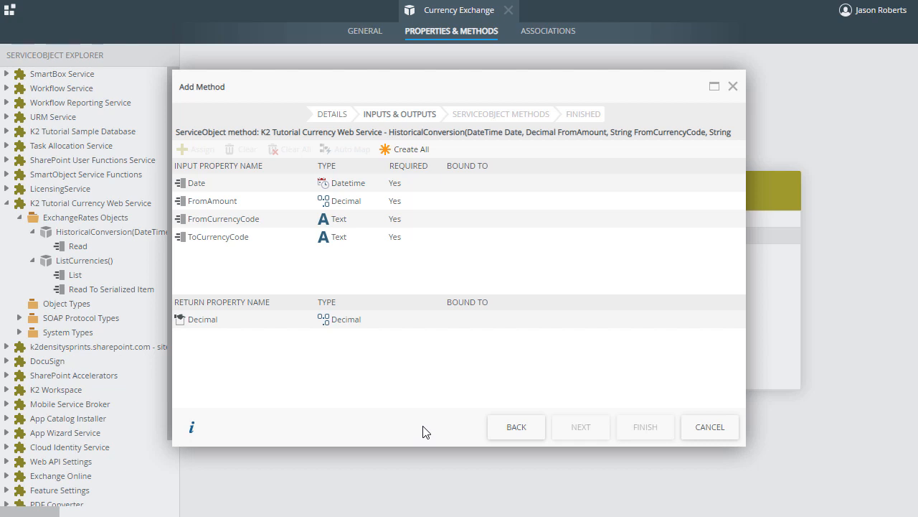
{"action": "left_click", "coordinate": [212, 200]}
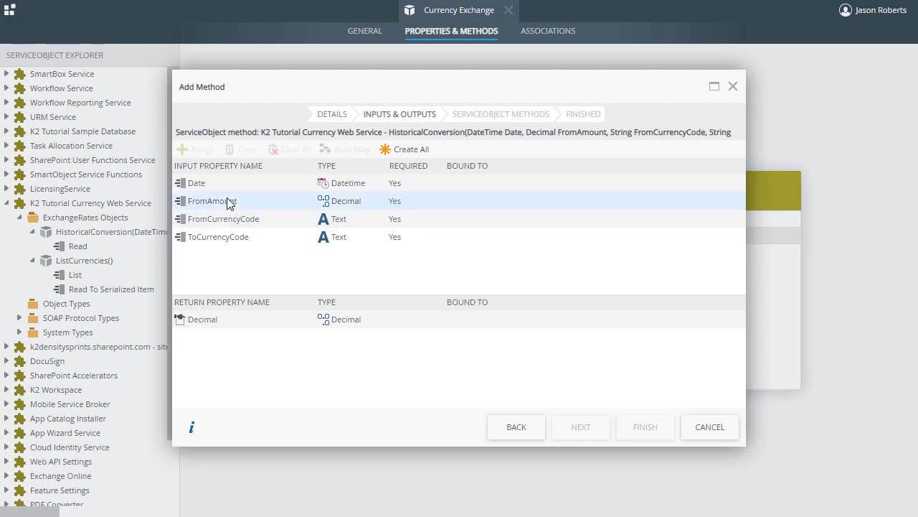
{"action": "left_click", "coordinate": [196, 182]}
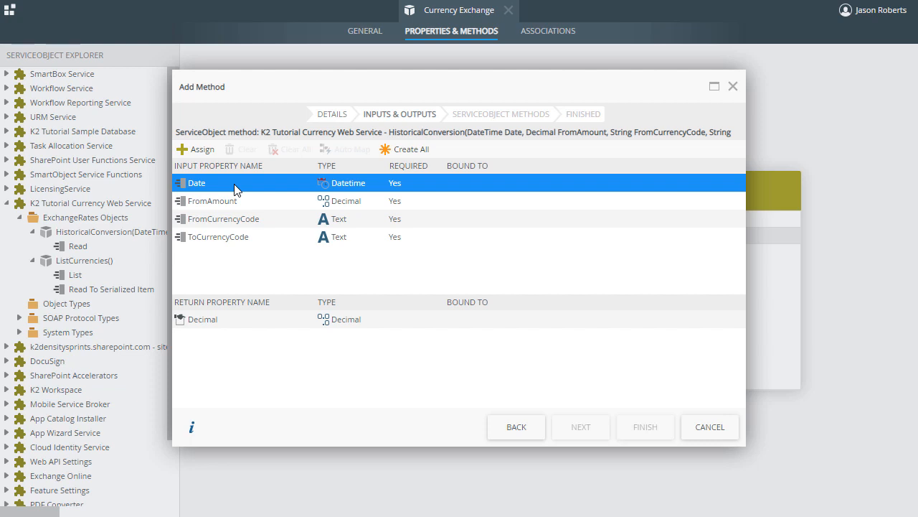
{"action": "left_click", "coordinate": [202, 149]}
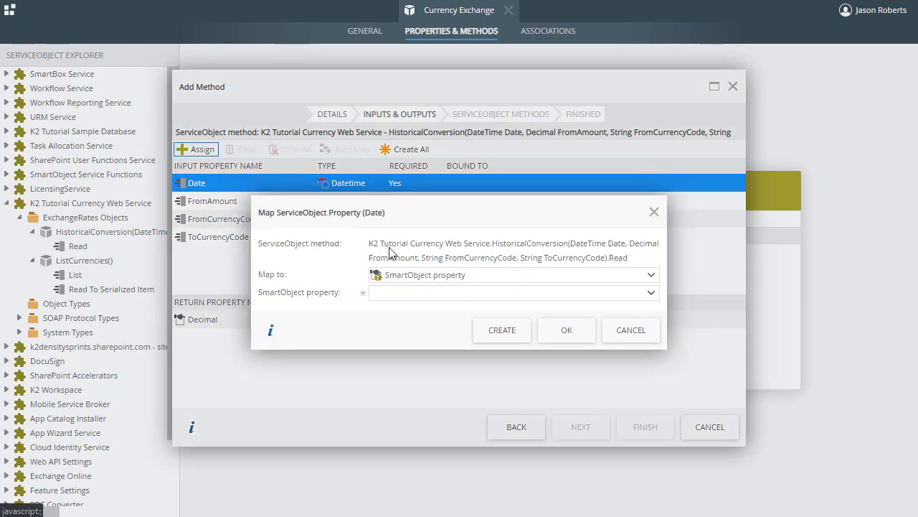
{"action": "mouse_move", "coordinate": [512, 276]}
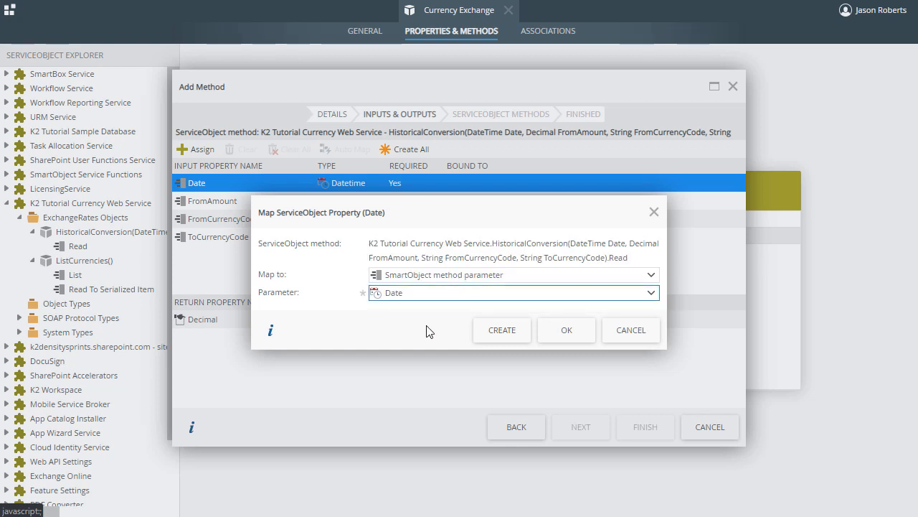
{"action": "mouse_move", "coordinate": [566, 330]}
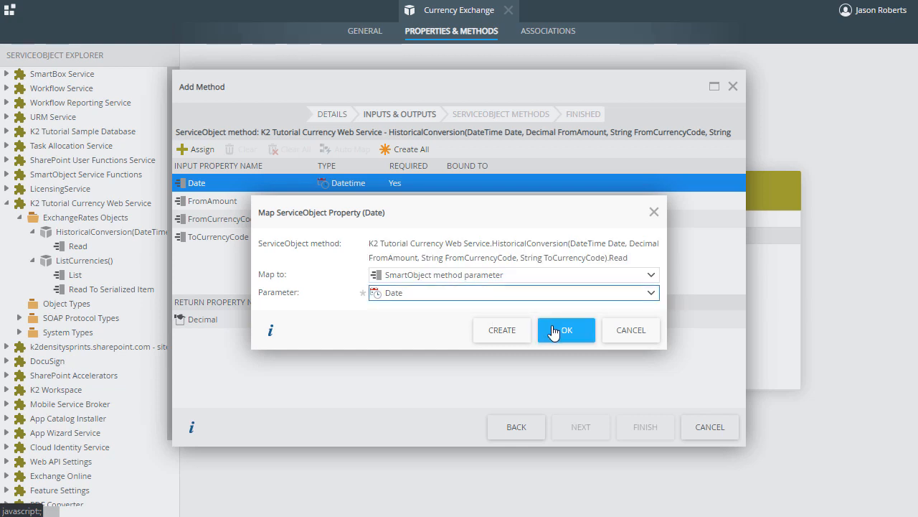
{"action": "left_click", "coordinate": [566, 330]}
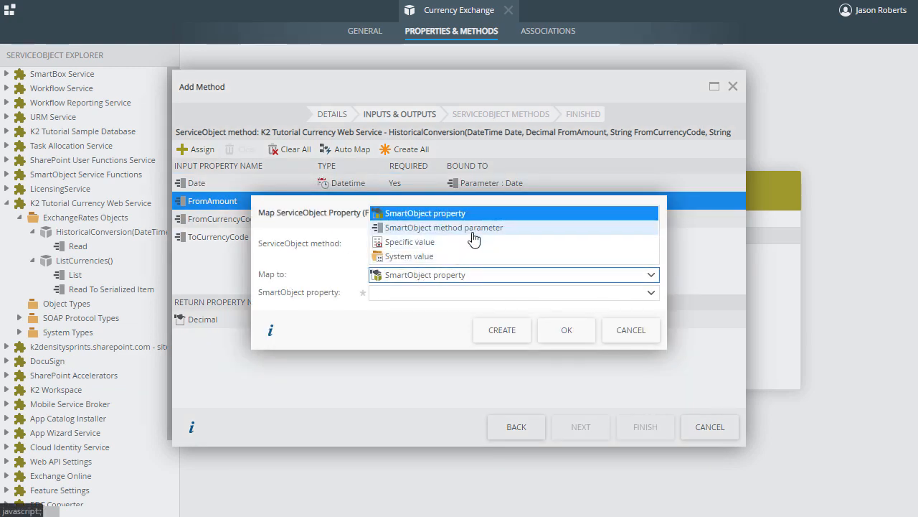
{"action": "left_click", "coordinate": [443, 227]}
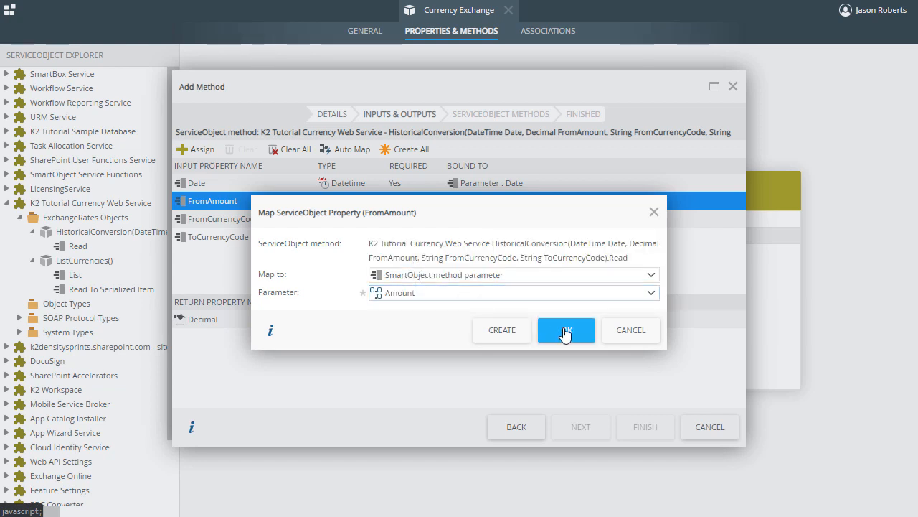
{"action": "left_click", "coordinate": [566, 330]}
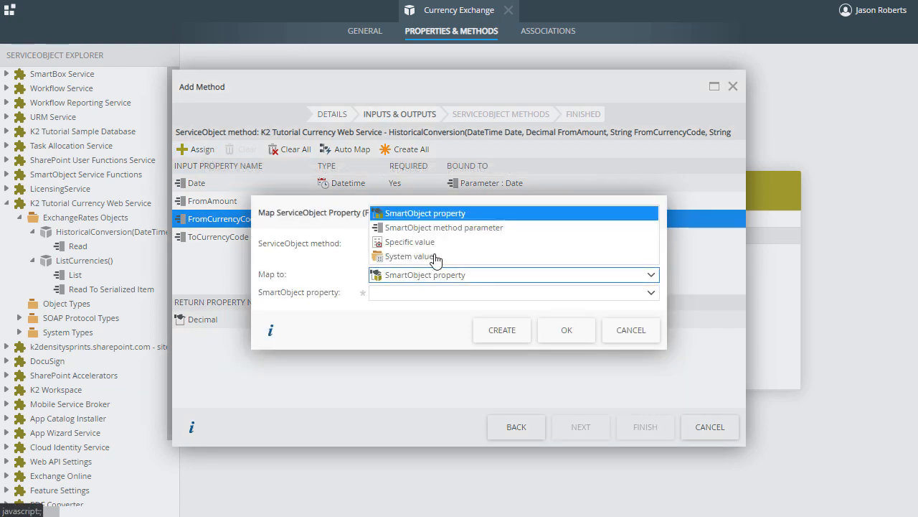
{"action": "left_click", "coordinate": [444, 227]}
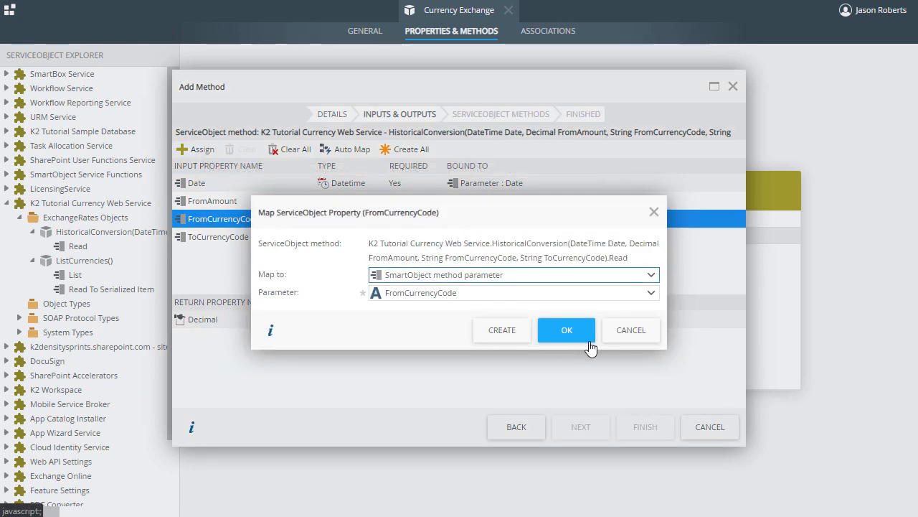
{"action": "left_click", "coordinate": [566, 329]}
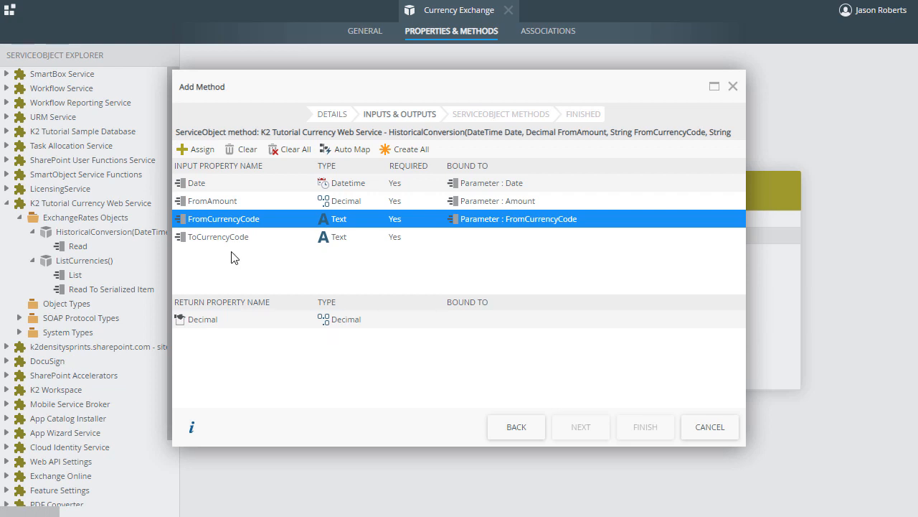
Step: Map the ToCurrencyCode input to the specific value 'USD'
{"action": "left_click", "coordinate": [219, 237]}
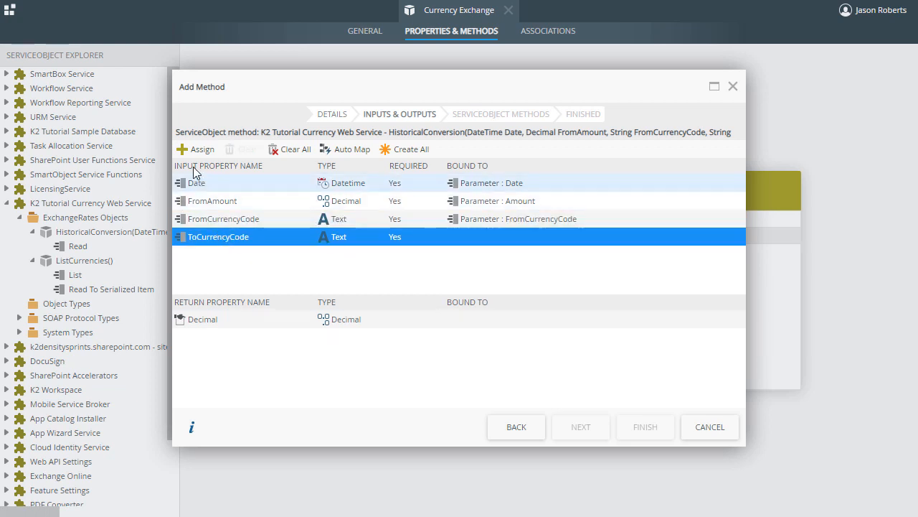
{"action": "left_click", "coordinate": [202, 149]}
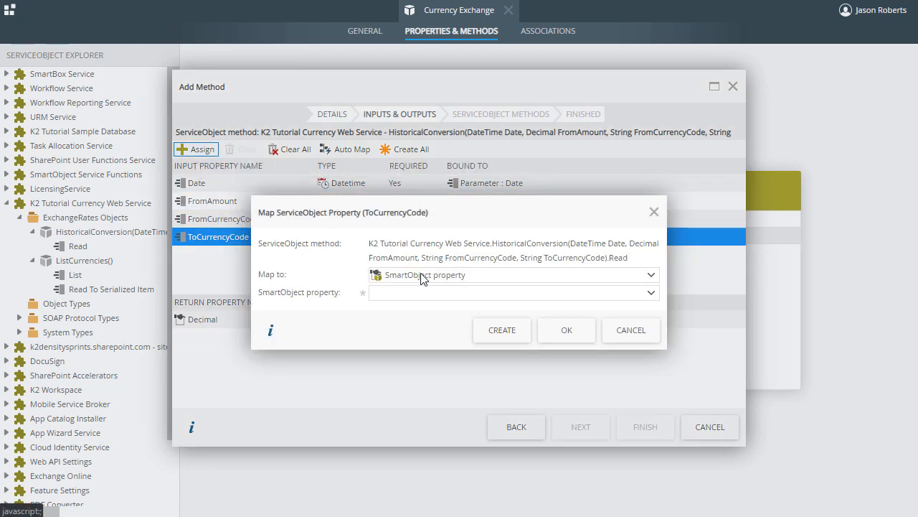
{"action": "left_click", "coordinate": [513, 275]}
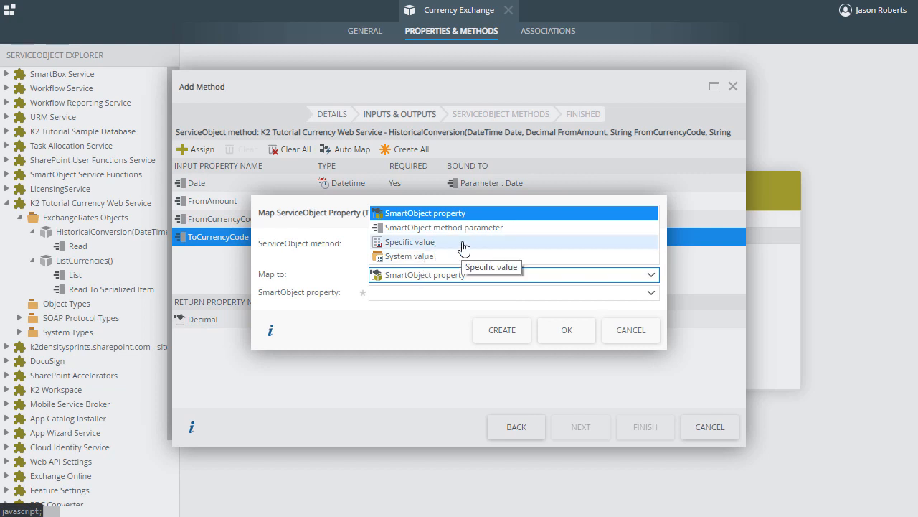
{"action": "left_click", "coordinate": [410, 242]}
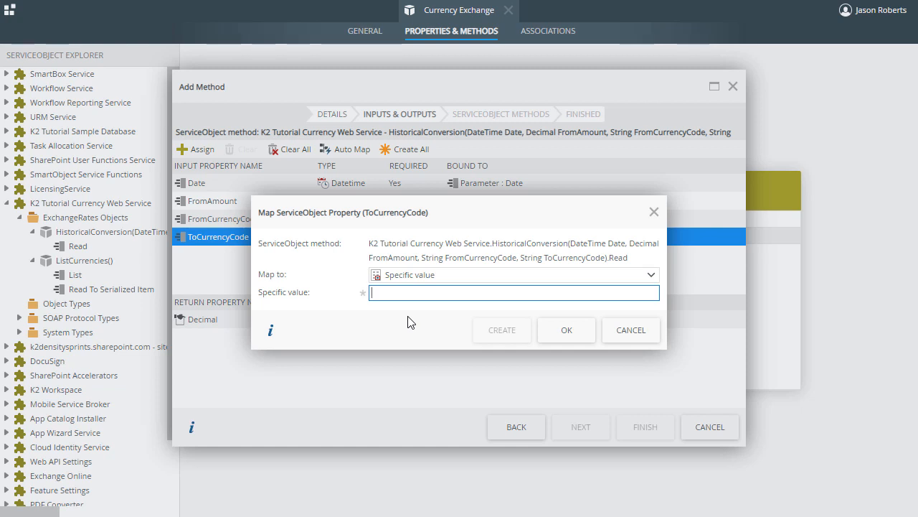
{"action": "type", "text": "USD"}
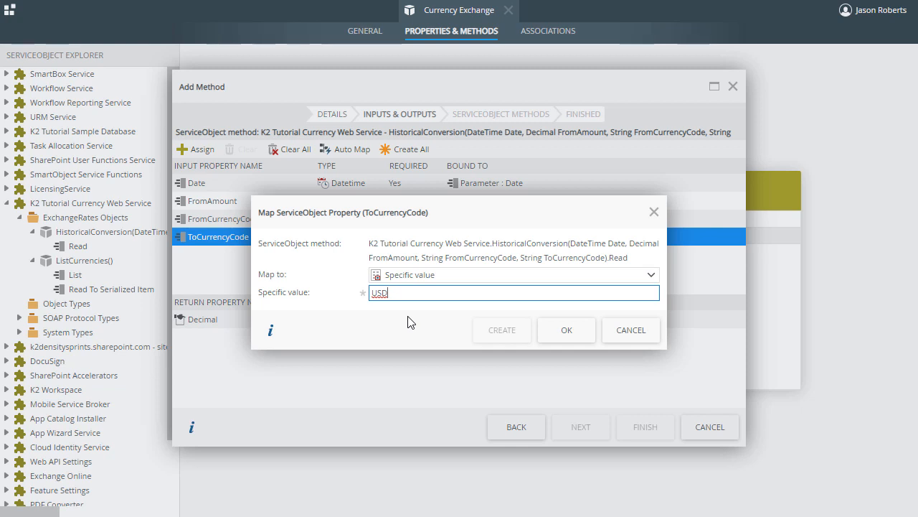
{"action": "left_click", "coordinate": [566, 330]}
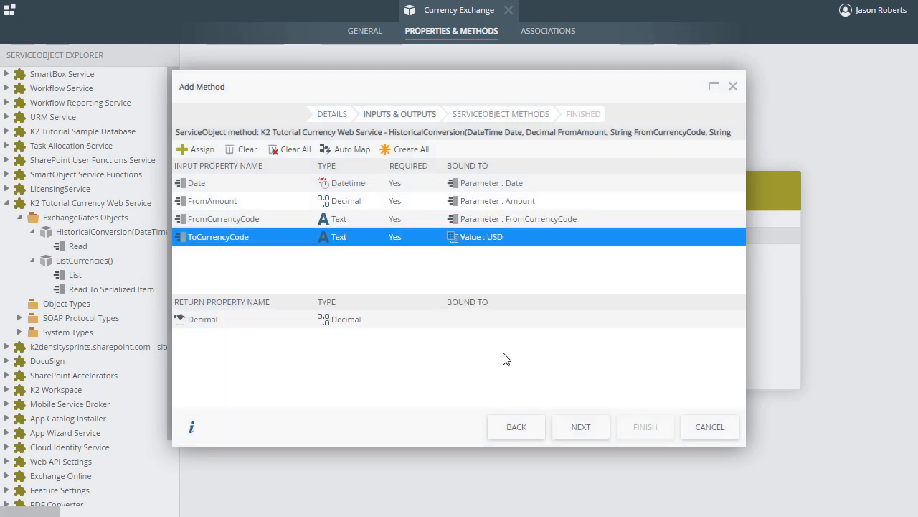
{"action": "mouse_move", "coordinate": [365, 356]}
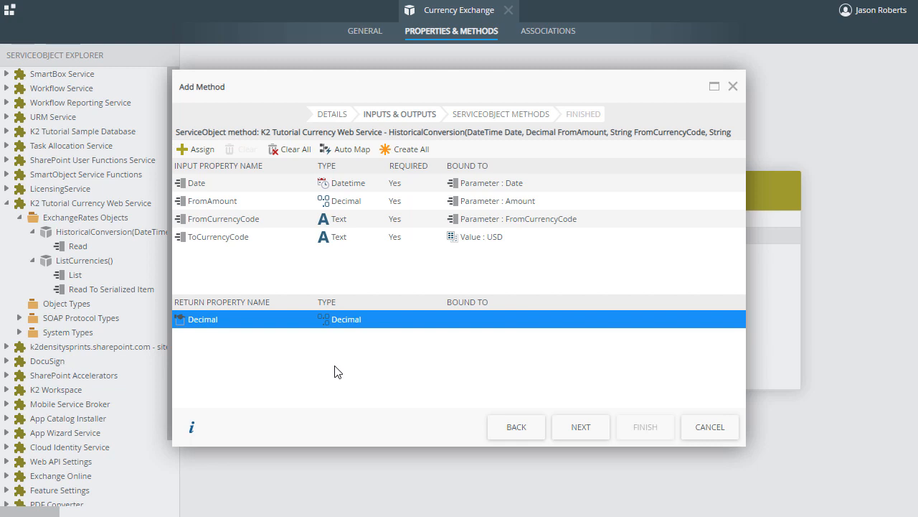
{"action": "mouse_move", "coordinate": [324, 349]}
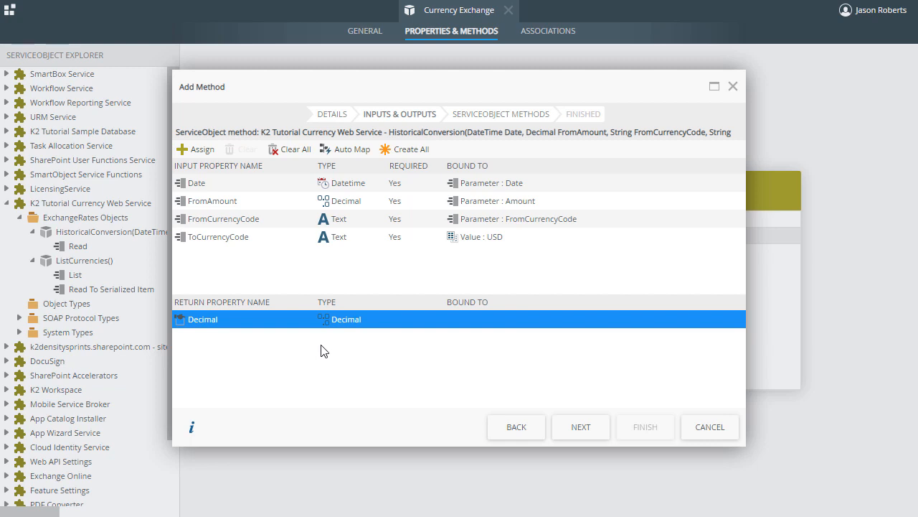
Step: Map the Decimal return value to a newly created 'USD Amount' property
{"action": "left_click", "coordinate": [201, 149]}
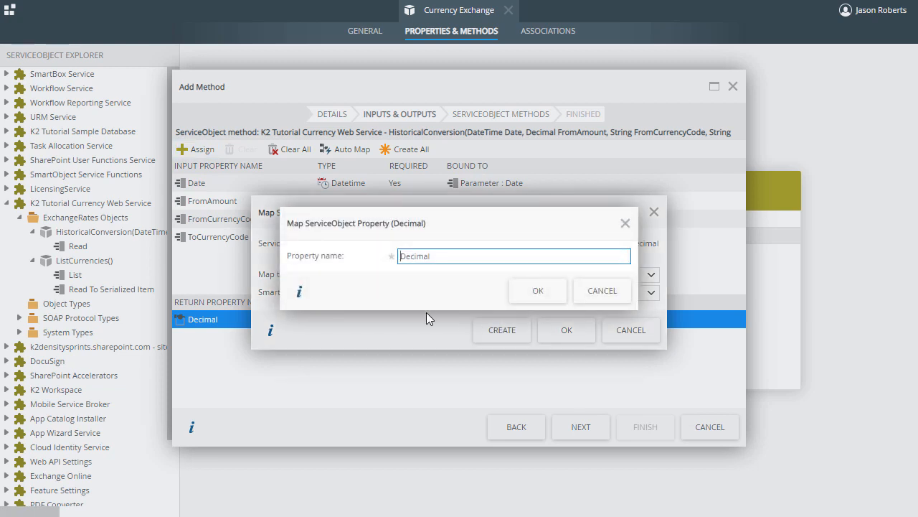
{"action": "type", "text": "USD Amount"}
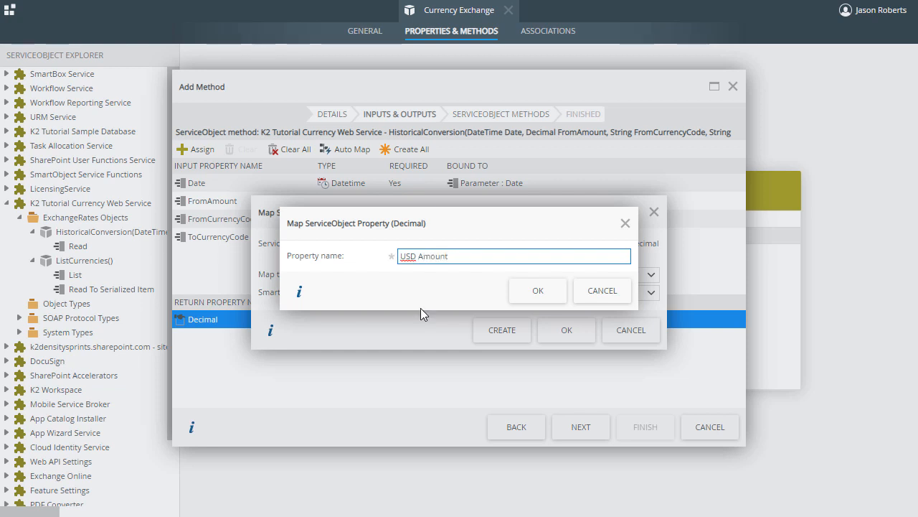
{"action": "left_click", "coordinate": [537, 289]}
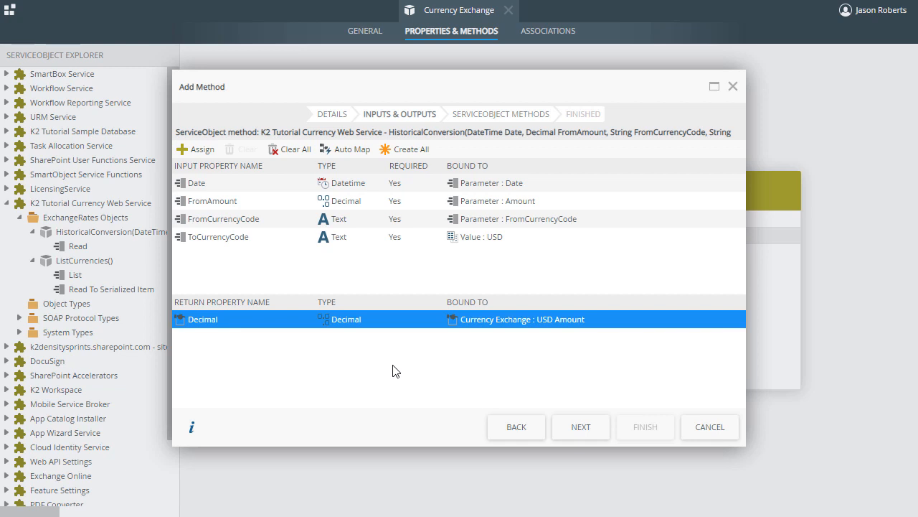
Step: Finish the Add Method wizard and save the Currency Exchange SmartObject
{"action": "left_click", "coordinate": [580, 427]}
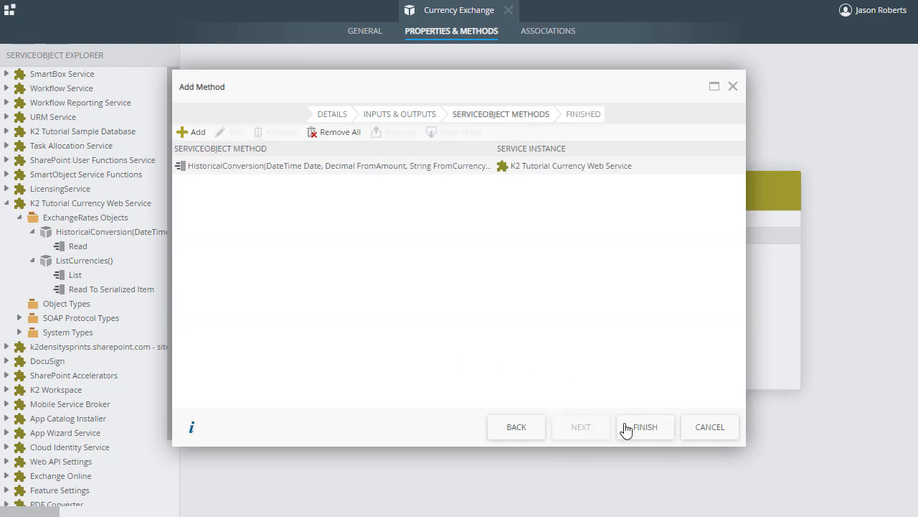
{"action": "left_click", "coordinate": [645, 427]}
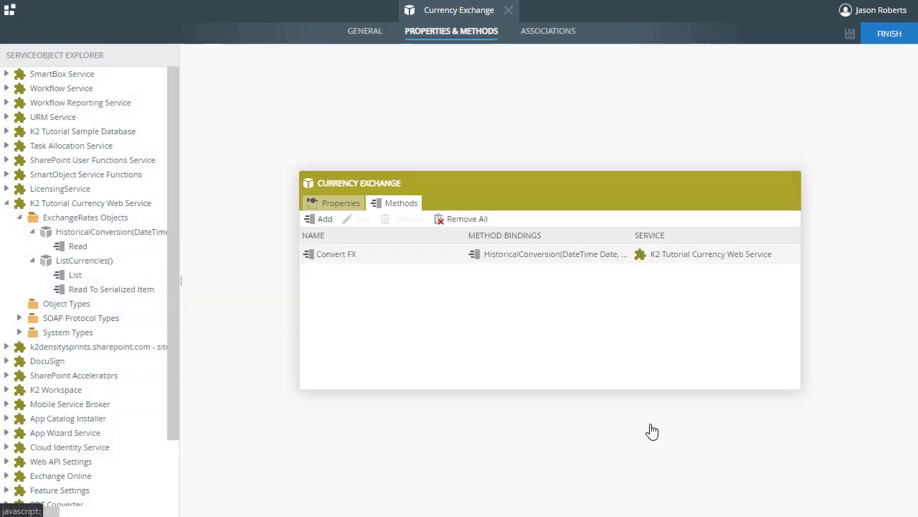
{"action": "mouse_move", "coordinate": [524, 327]}
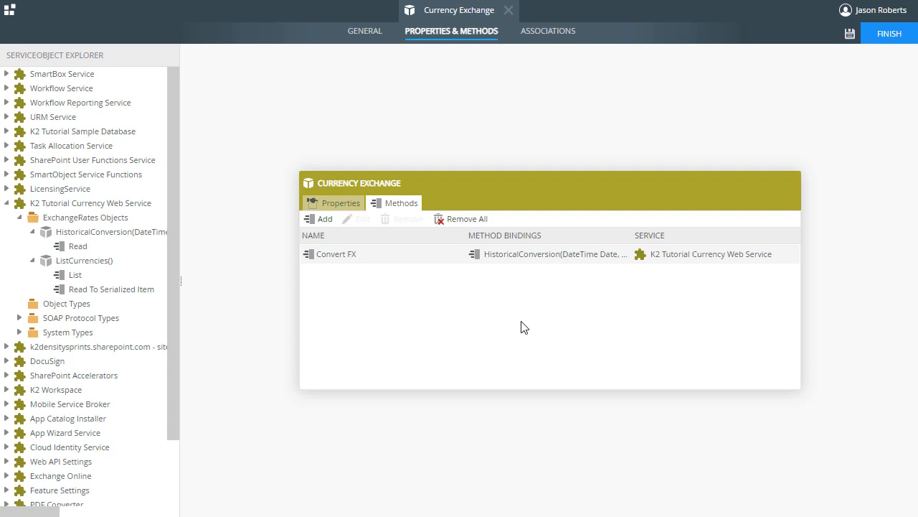
{"action": "mouse_move", "coordinate": [813, 132]}
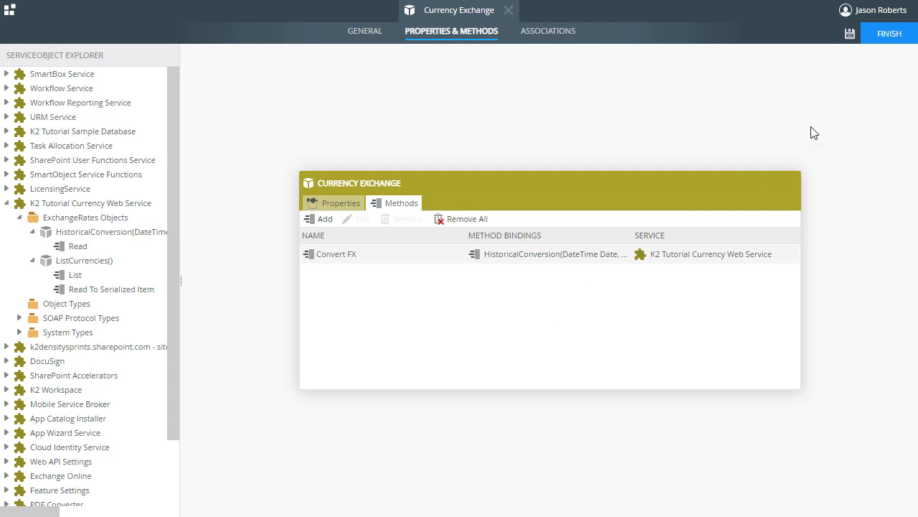
{"action": "left_click", "coordinate": [889, 33]}
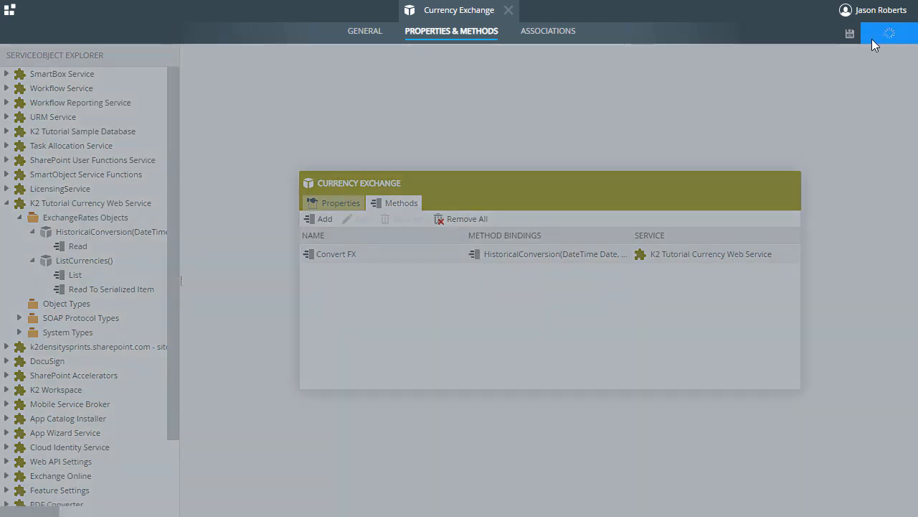
Step: Return to Browse to view the saved Currency Exchange SmartObject under Currency Conversion\SmartObjects
{"action": "left_click", "coordinate": [889, 33]}
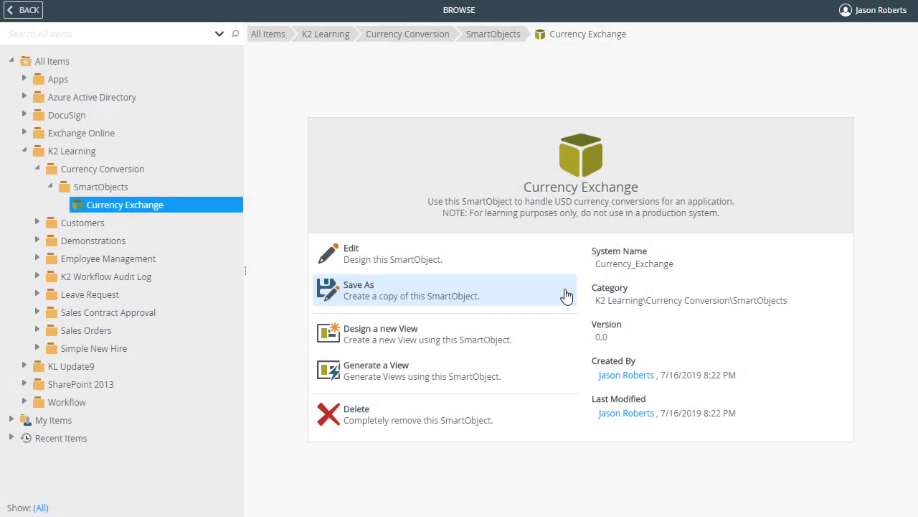
{"action": "mouse_move", "coordinate": [220, 210]}
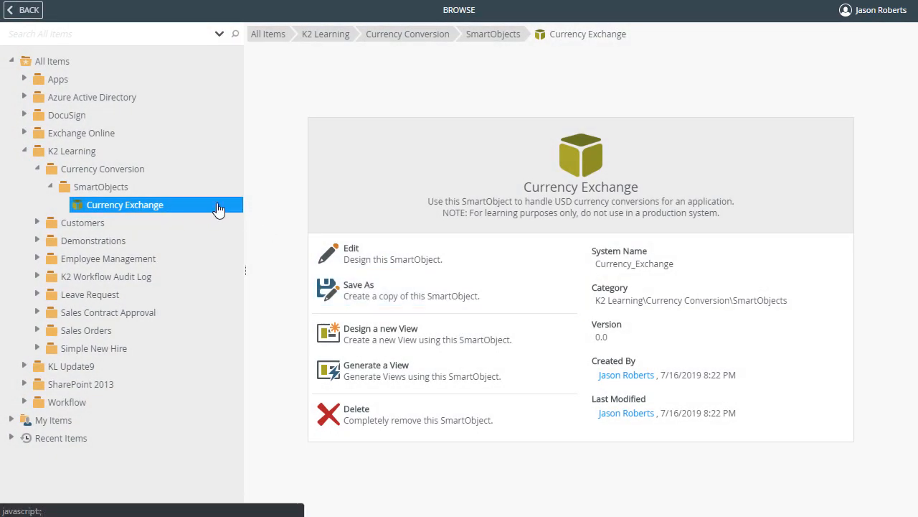